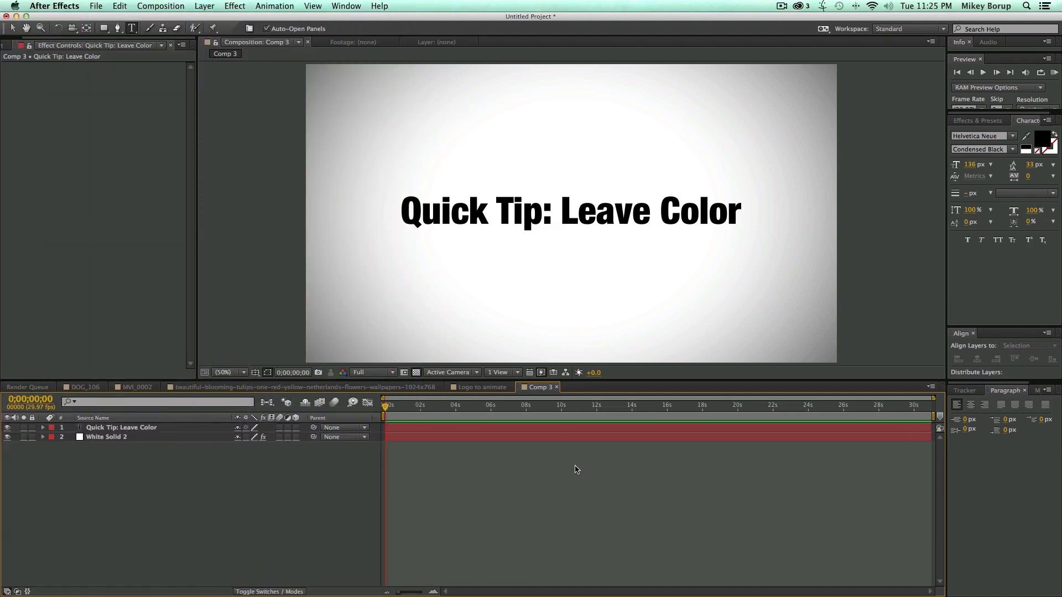
Bring up the tulip photo composition that already carries a Leave Color effect
{"action": "left_click", "coordinate": [301, 387]}
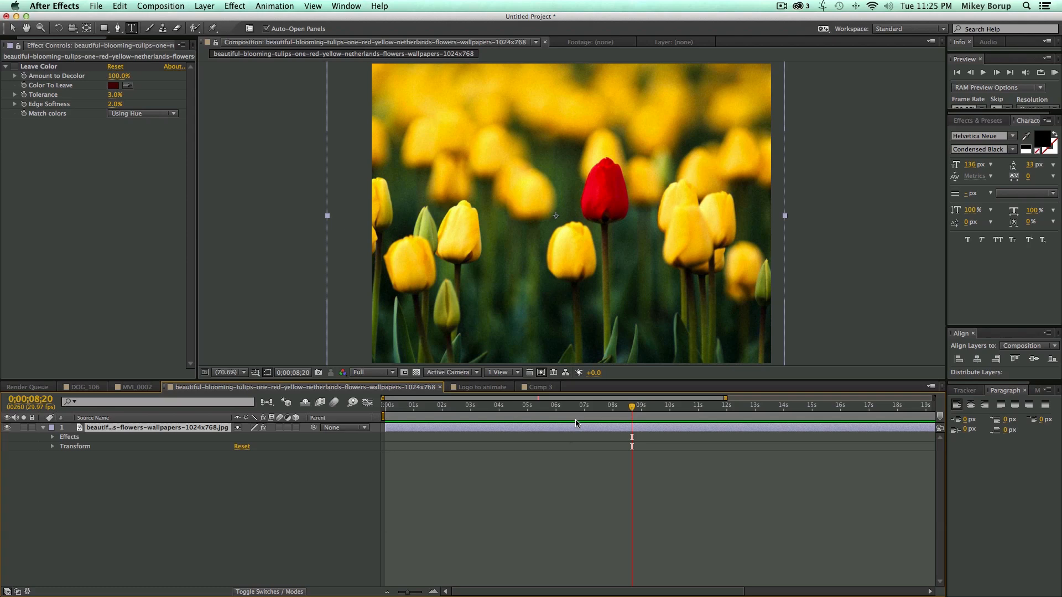
{"action": "mouse_move", "coordinate": [595, 144]}
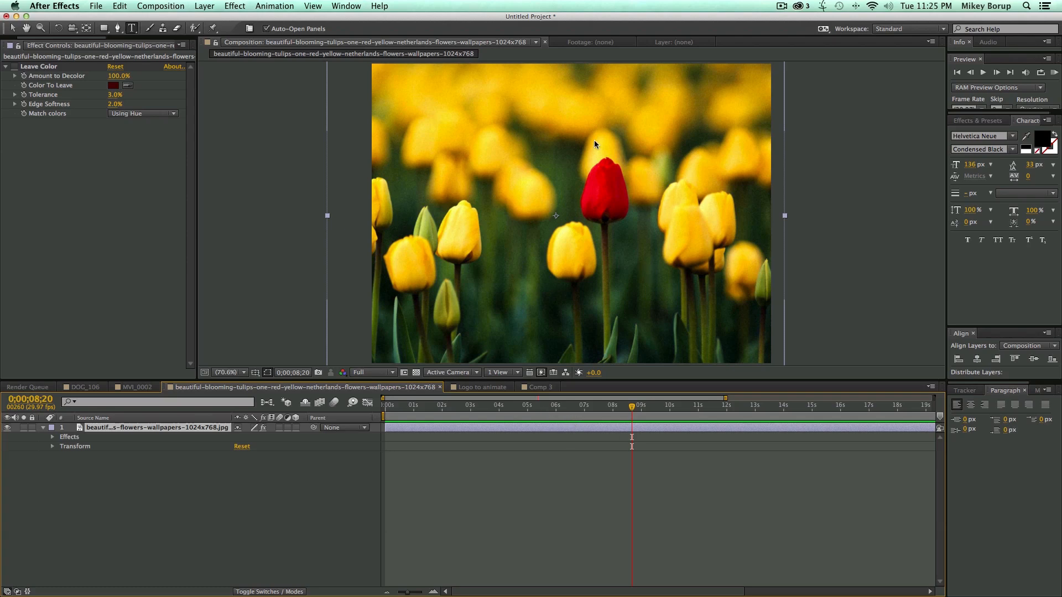
{"action": "mouse_move", "coordinate": [629, 180]}
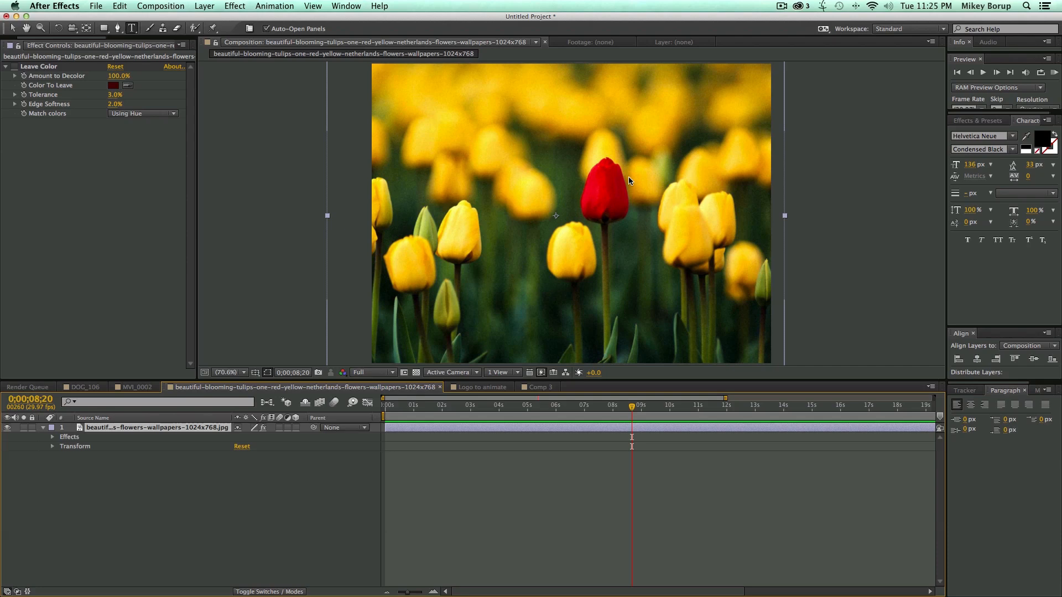
{"action": "mouse_move", "coordinate": [597, 398]}
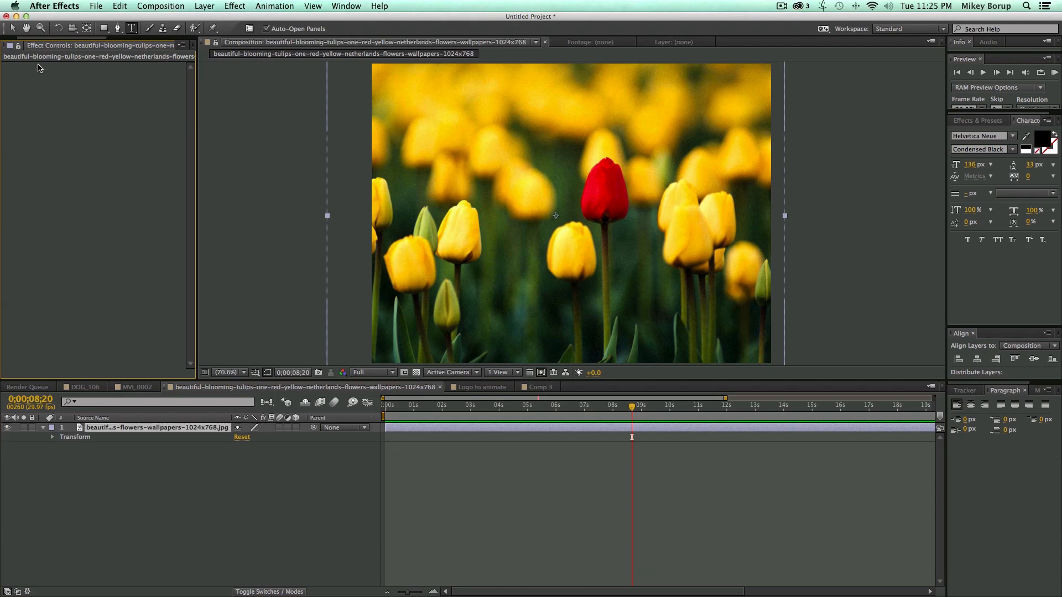
{"action": "mouse_move", "coordinate": [467, 432]}
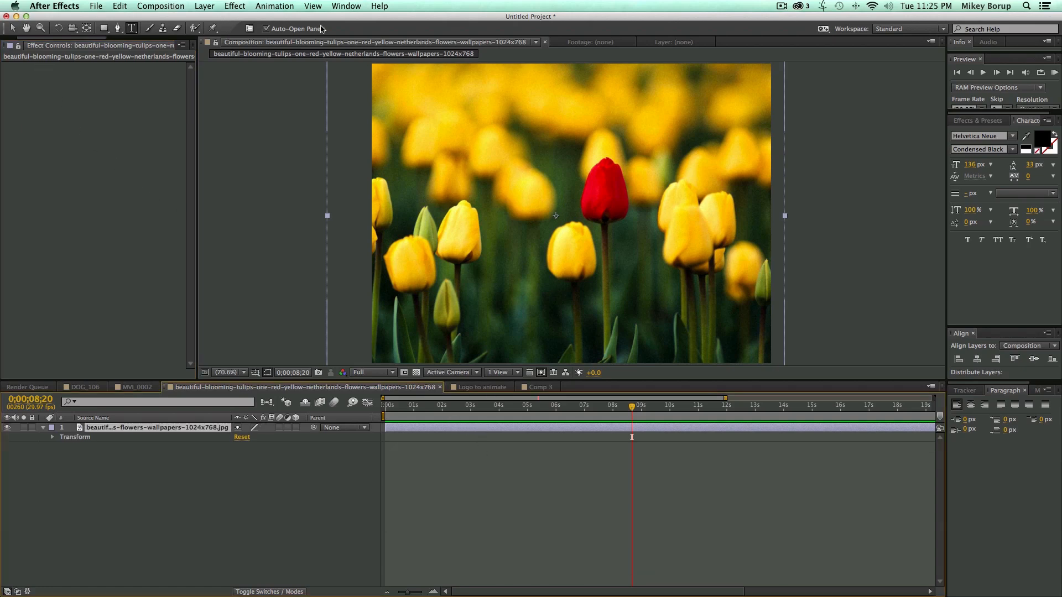
Apply a fresh Leave Color effect from Effect > Color Correction to the tulip layer
{"action": "left_click", "coordinate": [235, 6]}
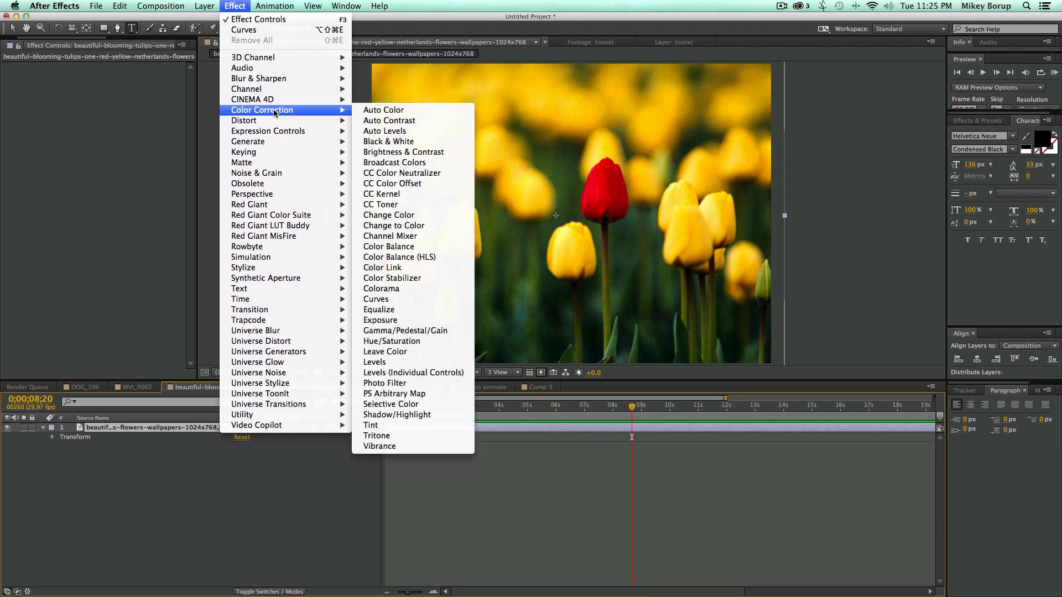
{"action": "left_click", "coordinate": [385, 352]}
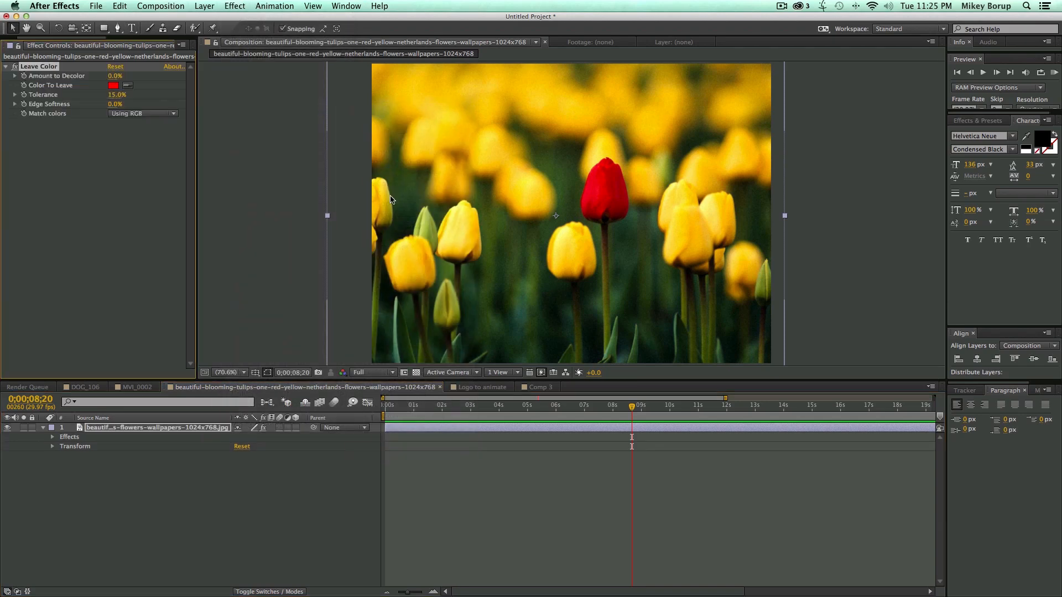
{"action": "mouse_move", "coordinate": [158, 101]}
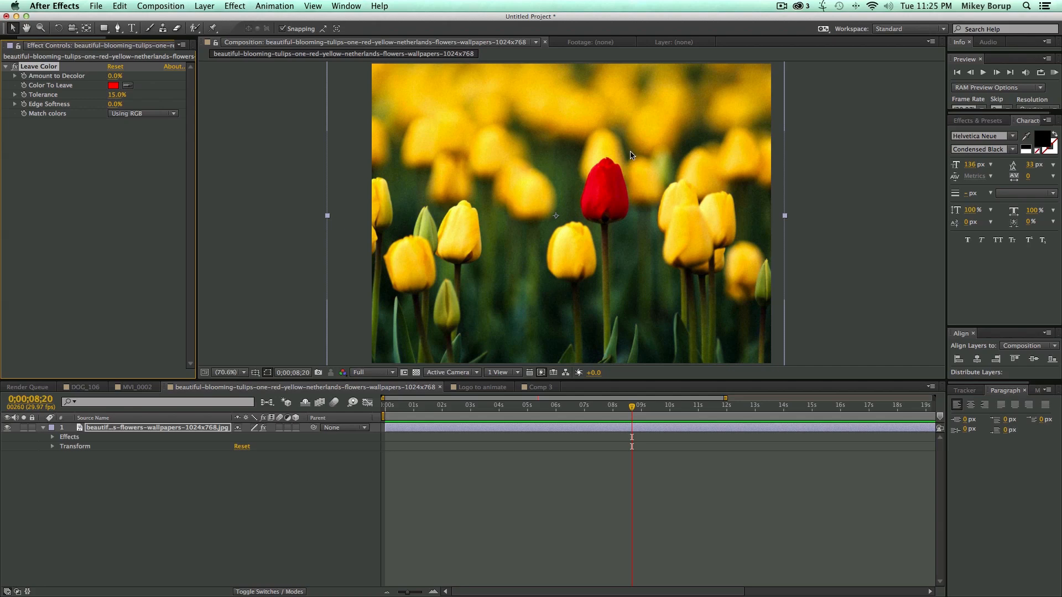
Set Match colors to Using Hue and Amount to Decolor to 100%, keeping only the red tulip
{"action": "left_click", "coordinate": [143, 113]}
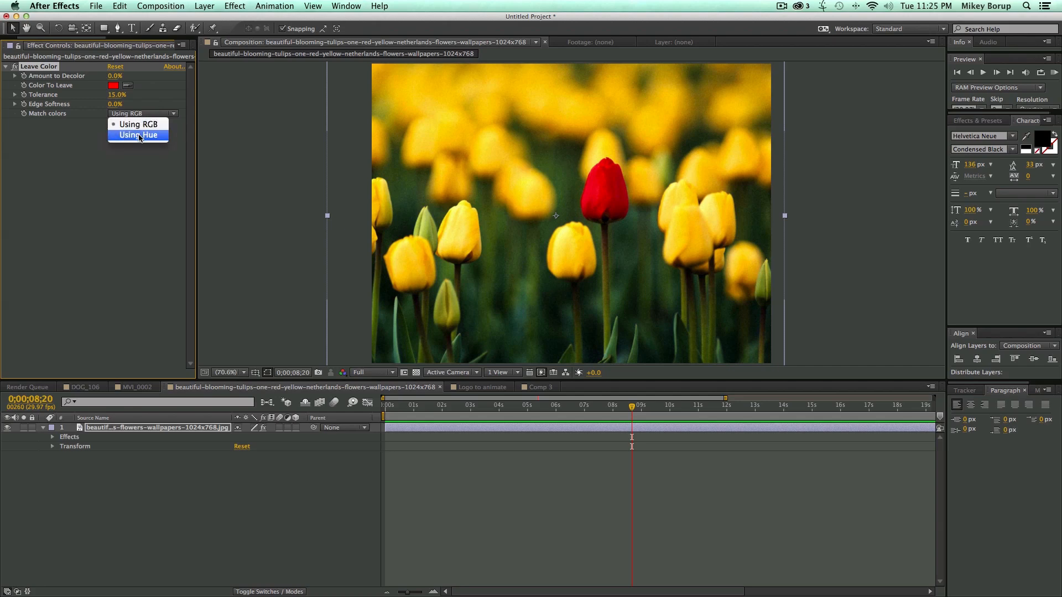
{"action": "left_click", "coordinate": [138, 135]}
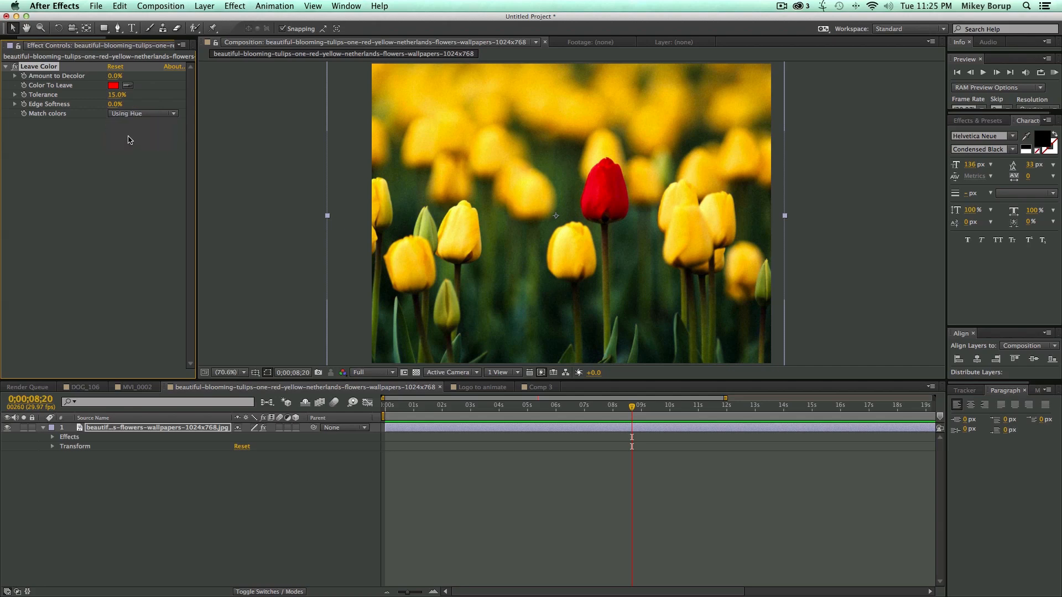
{"action": "mouse_move", "coordinate": [608, 204]}
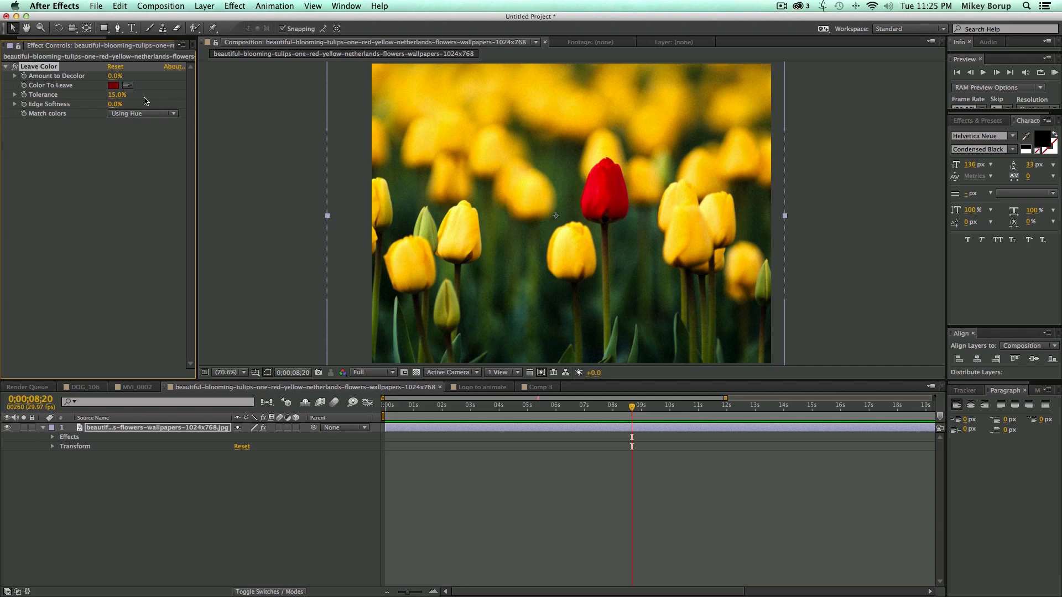
{"action": "left_click_drag", "start_coordinate": [114, 75], "coordinate": [135, 75]}
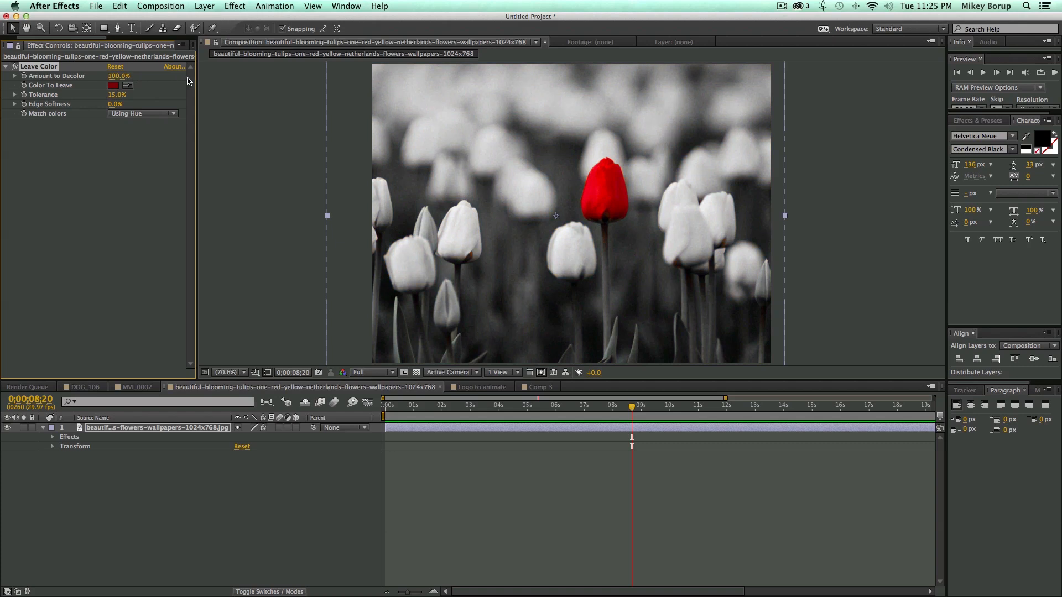
{"action": "mouse_move", "coordinate": [247, 83]}
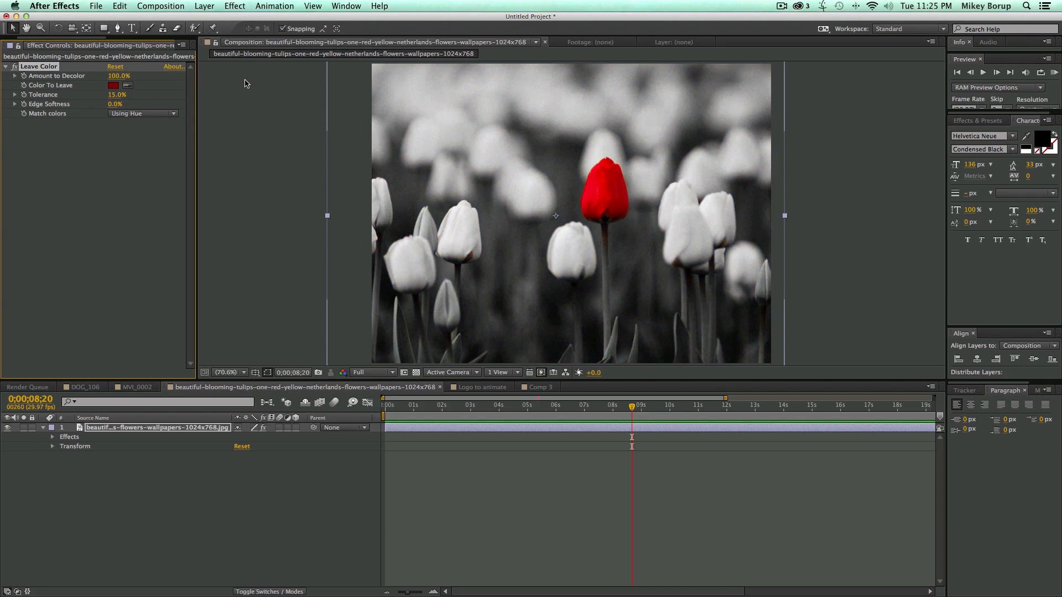
{"action": "mouse_move", "coordinate": [726, 247]}
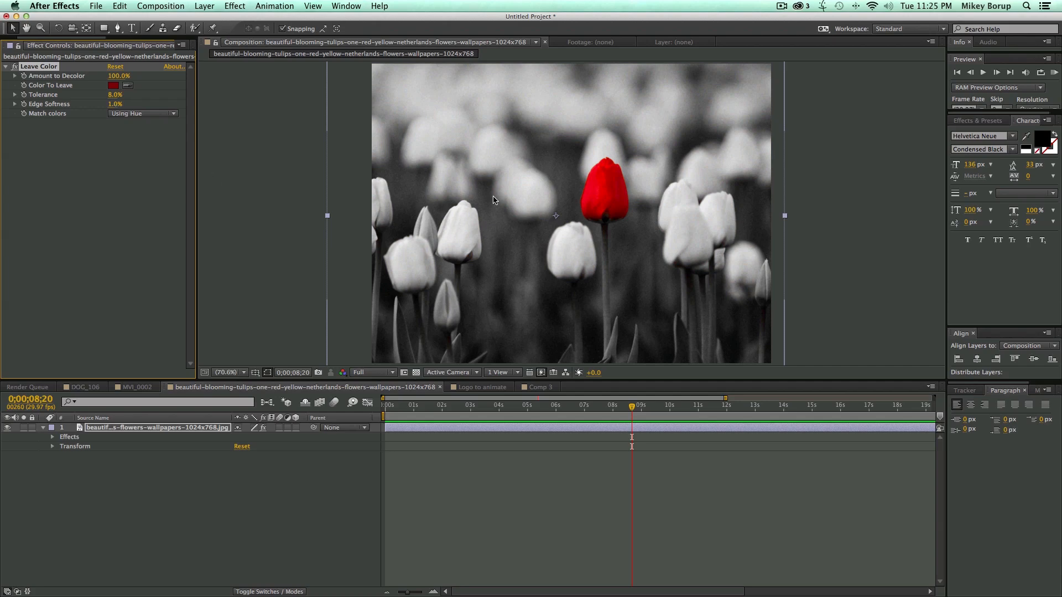
{"action": "mouse_move", "coordinate": [574, 281]}
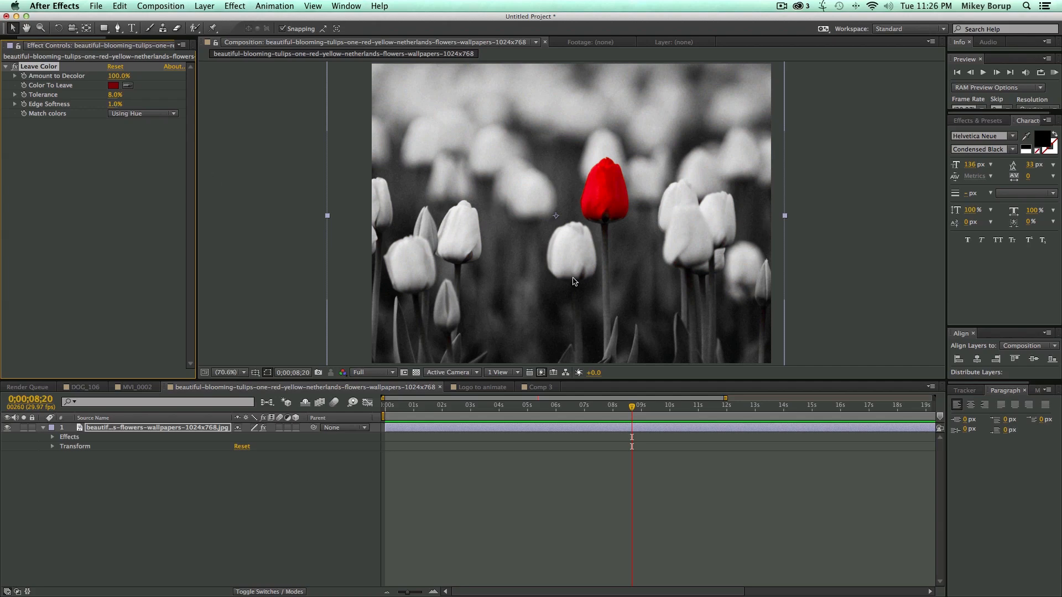
{"action": "mouse_move", "coordinate": [623, 269]}
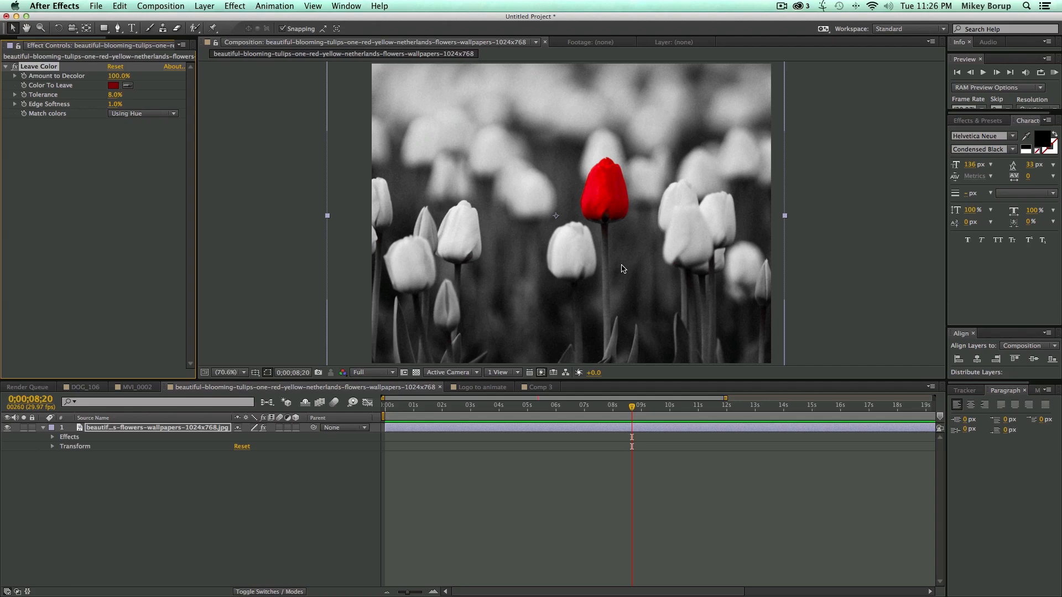
{"action": "mouse_move", "coordinate": [617, 270]}
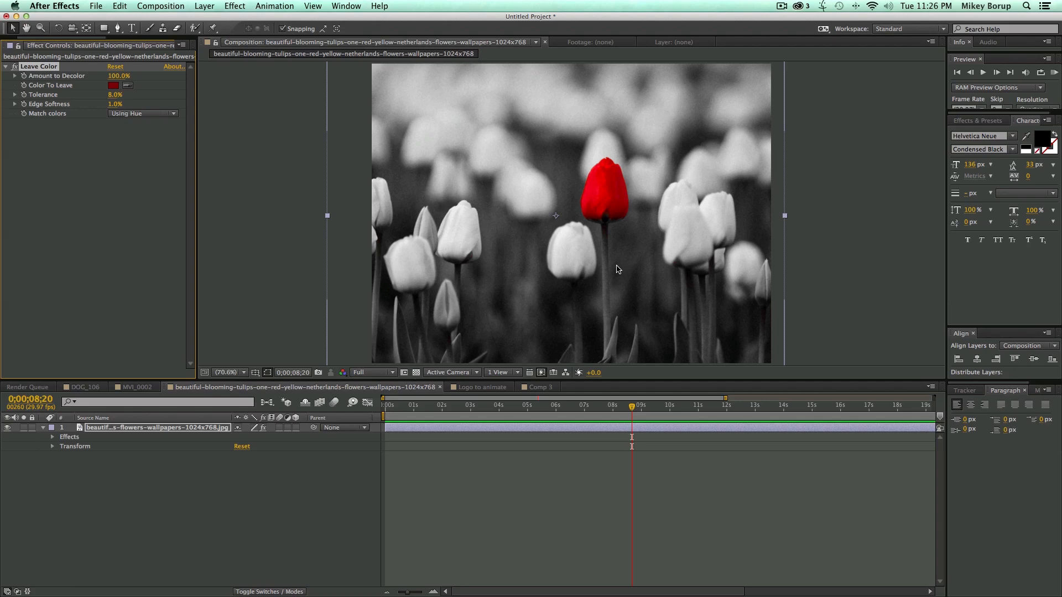
{"action": "mouse_move", "coordinate": [358, 158]}
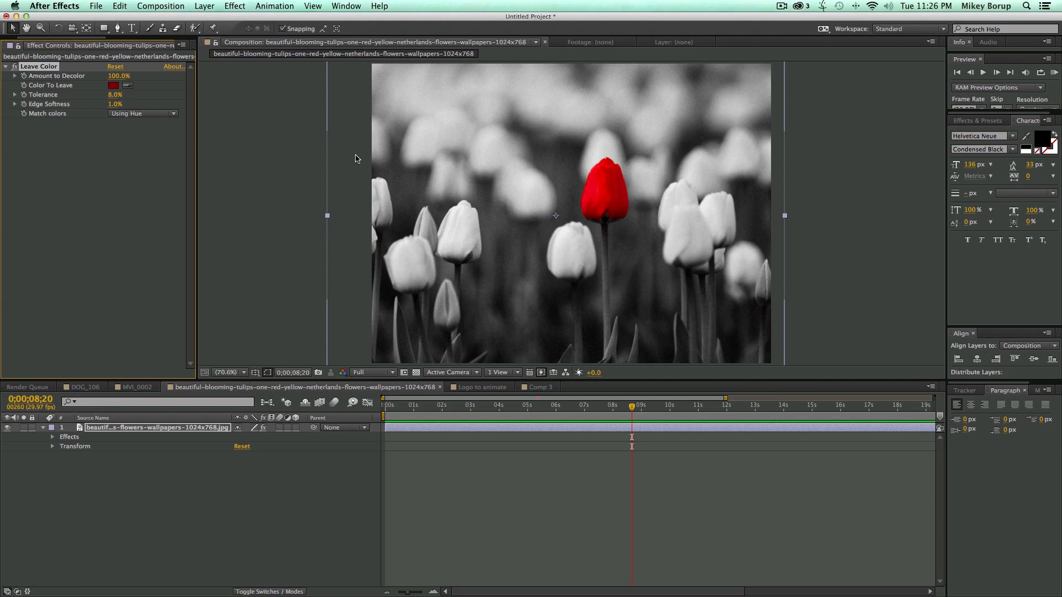
{"action": "mouse_move", "coordinate": [588, 128]}
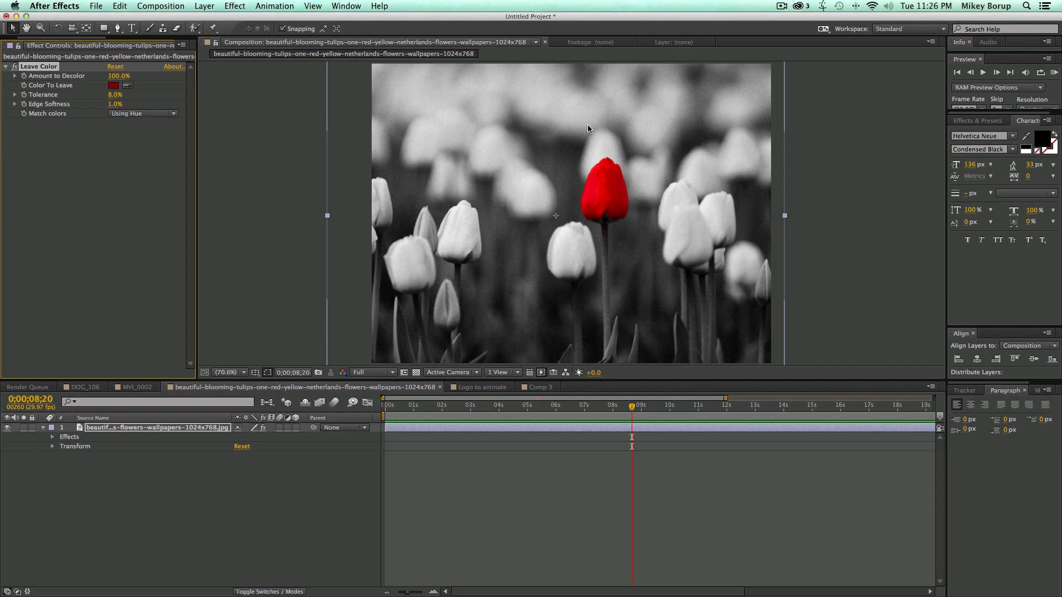
{"action": "mouse_move", "coordinate": [598, 183]}
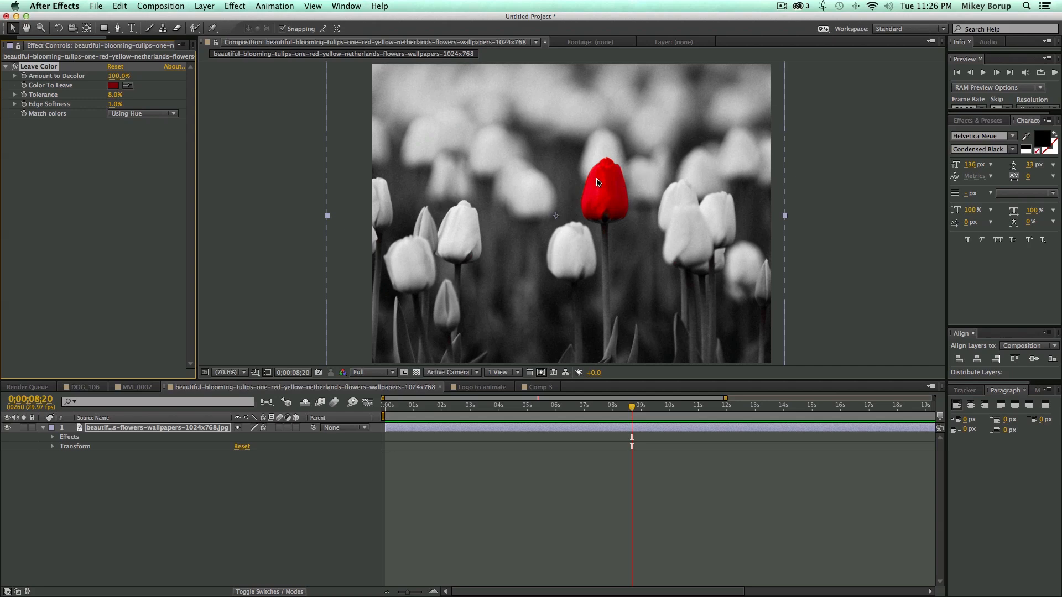
{"action": "mouse_move", "coordinate": [36, 112]}
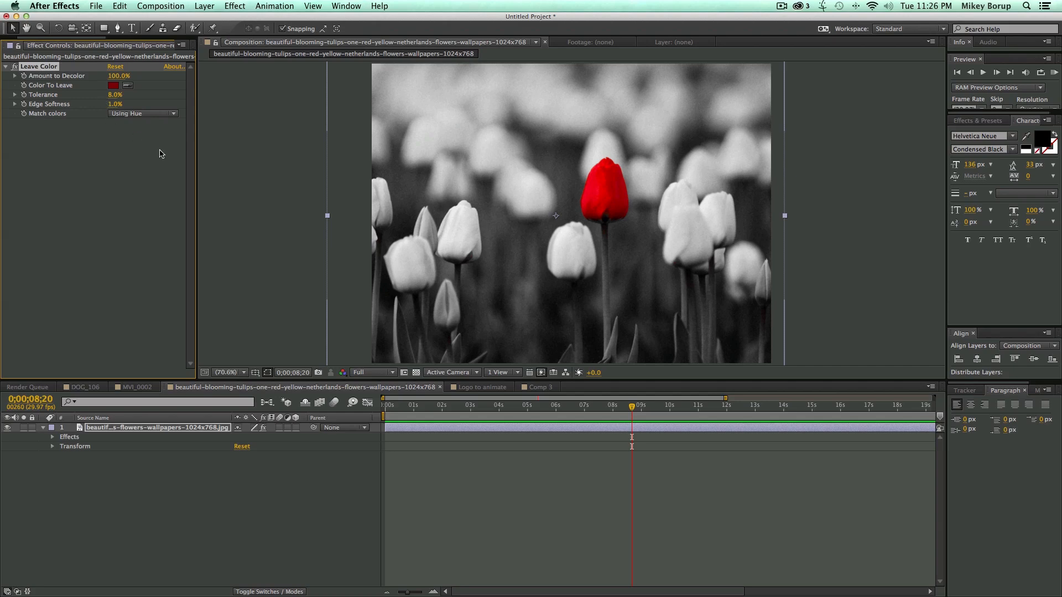
{"action": "mouse_move", "coordinate": [559, 132]}
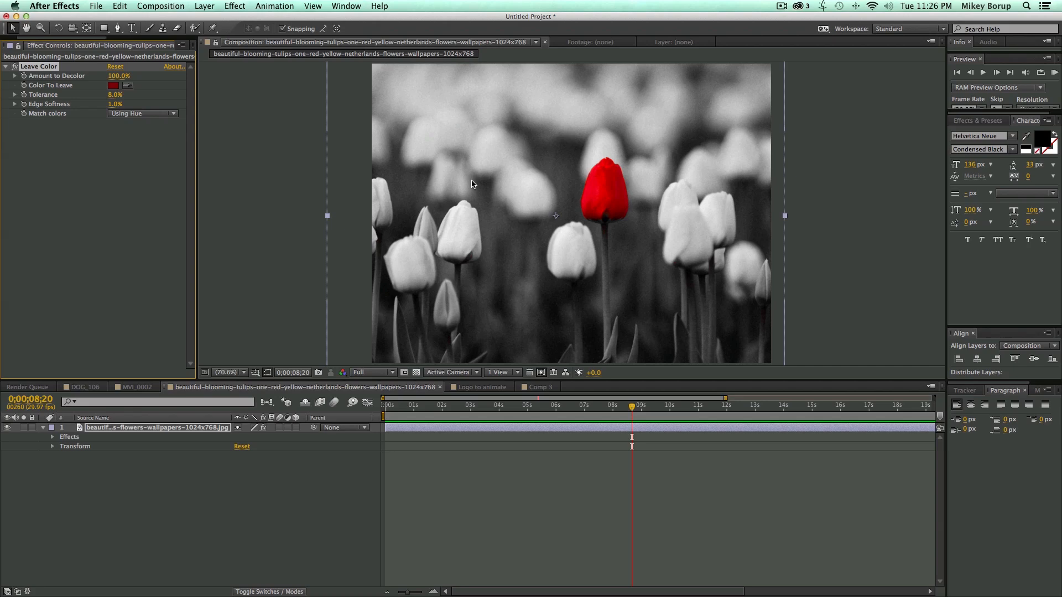
{"action": "mouse_move", "coordinate": [532, 186]}
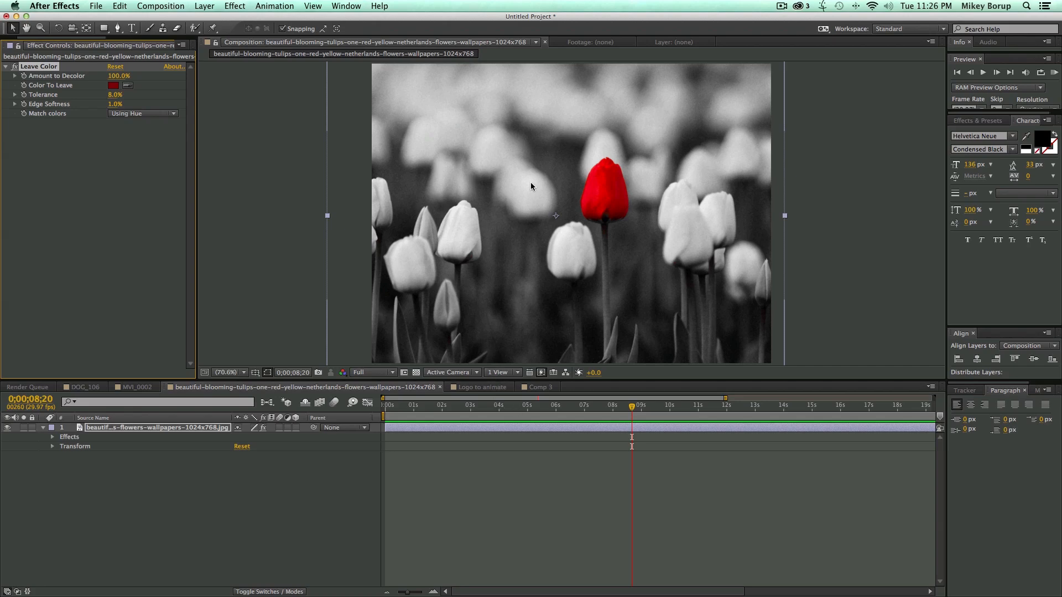
{"action": "mouse_move", "coordinate": [670, 154]}
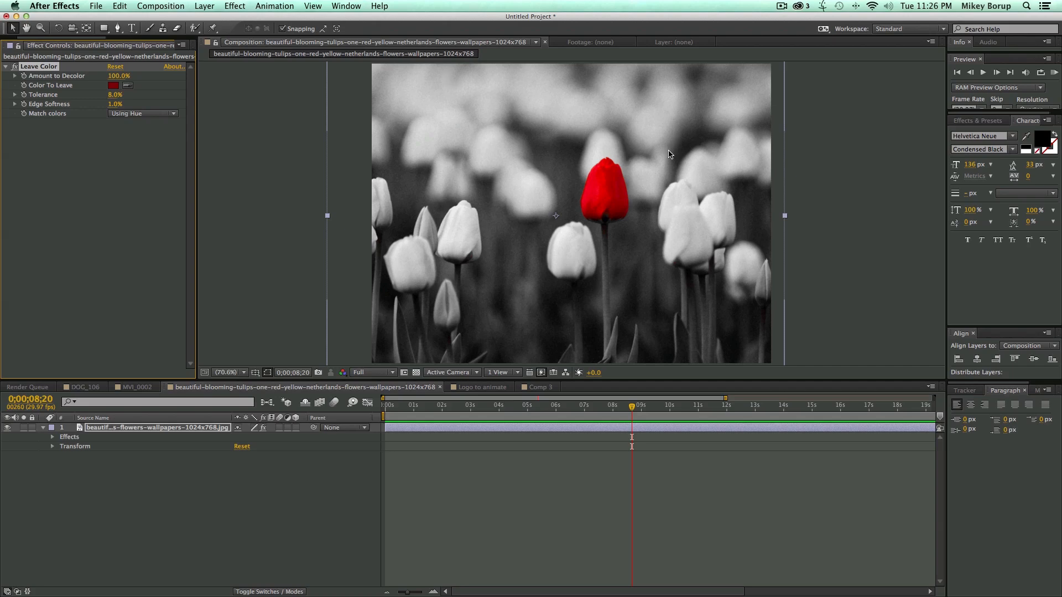
{"action": "mouse_move", "coordinate": [476, 170]}
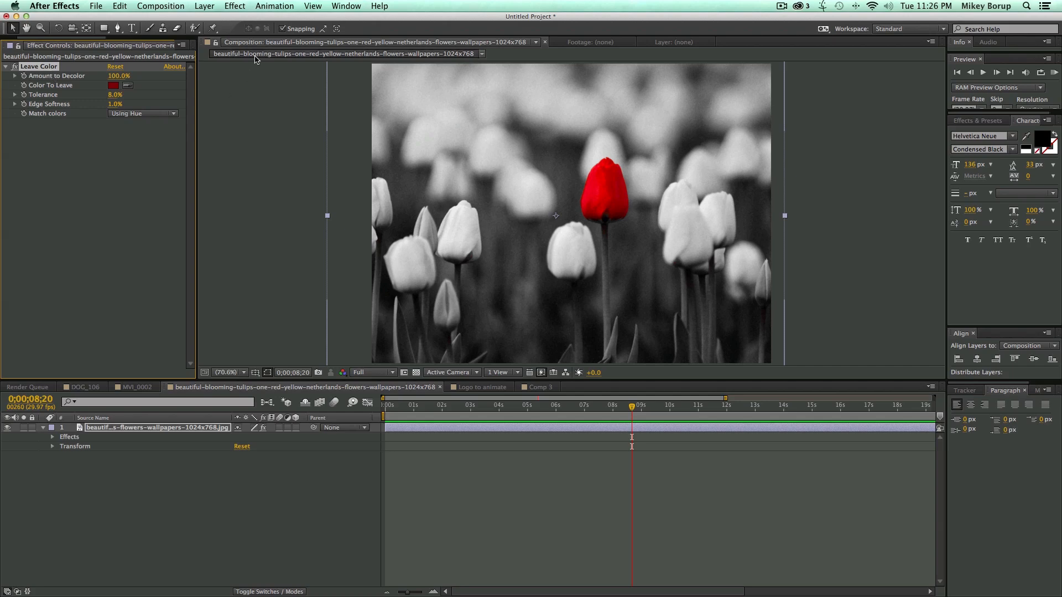
{"action": "mouse_move", "coordinate": [268, 71]}
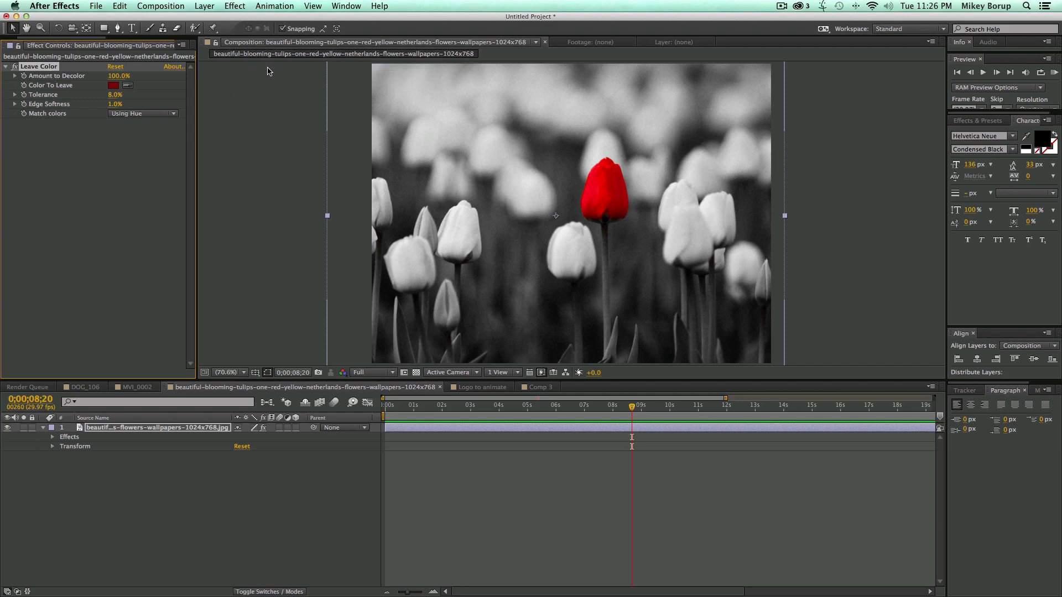